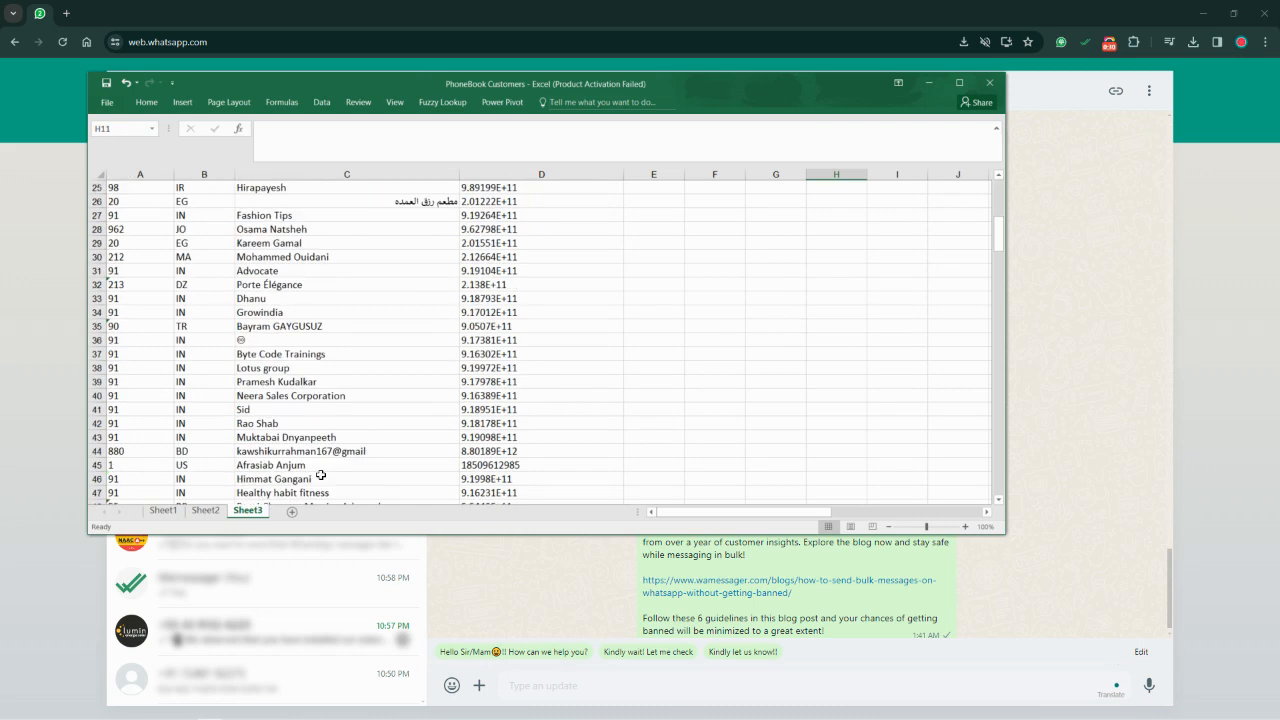
Switch to Sheet2 and scroll down to its last contacts, rows 251–269.
click(205, 510)
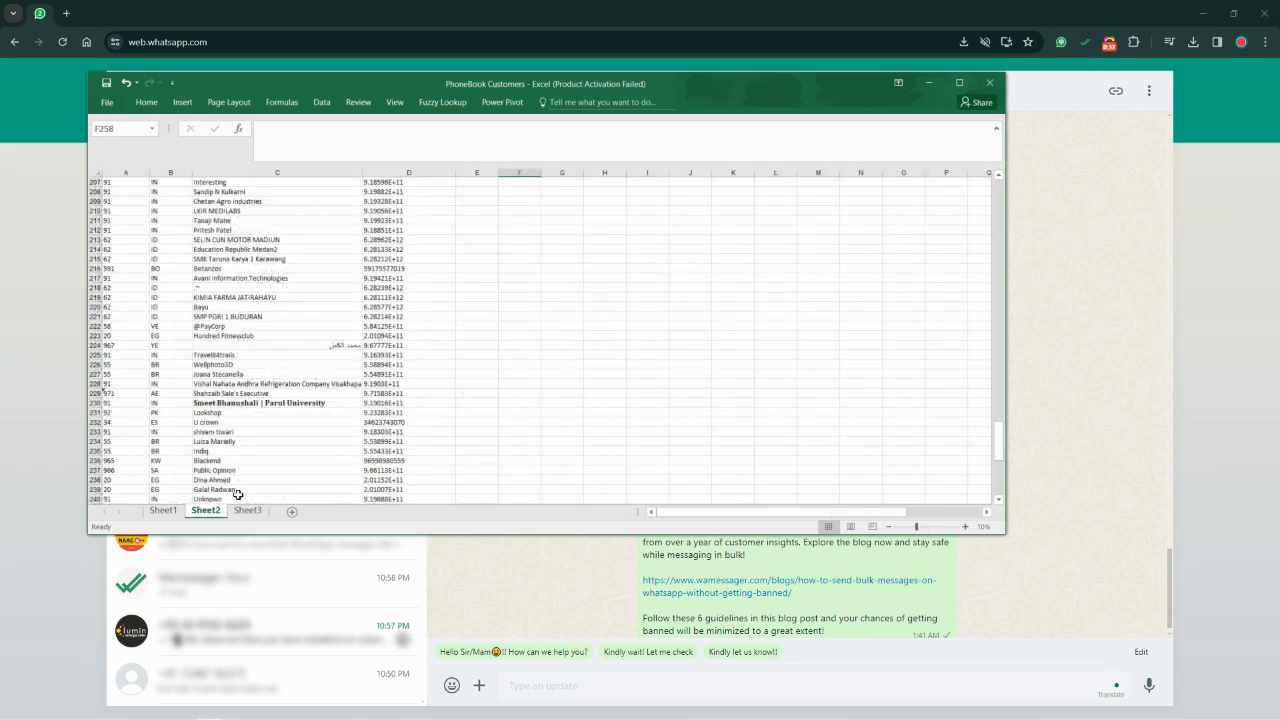
scroll(down, 3)
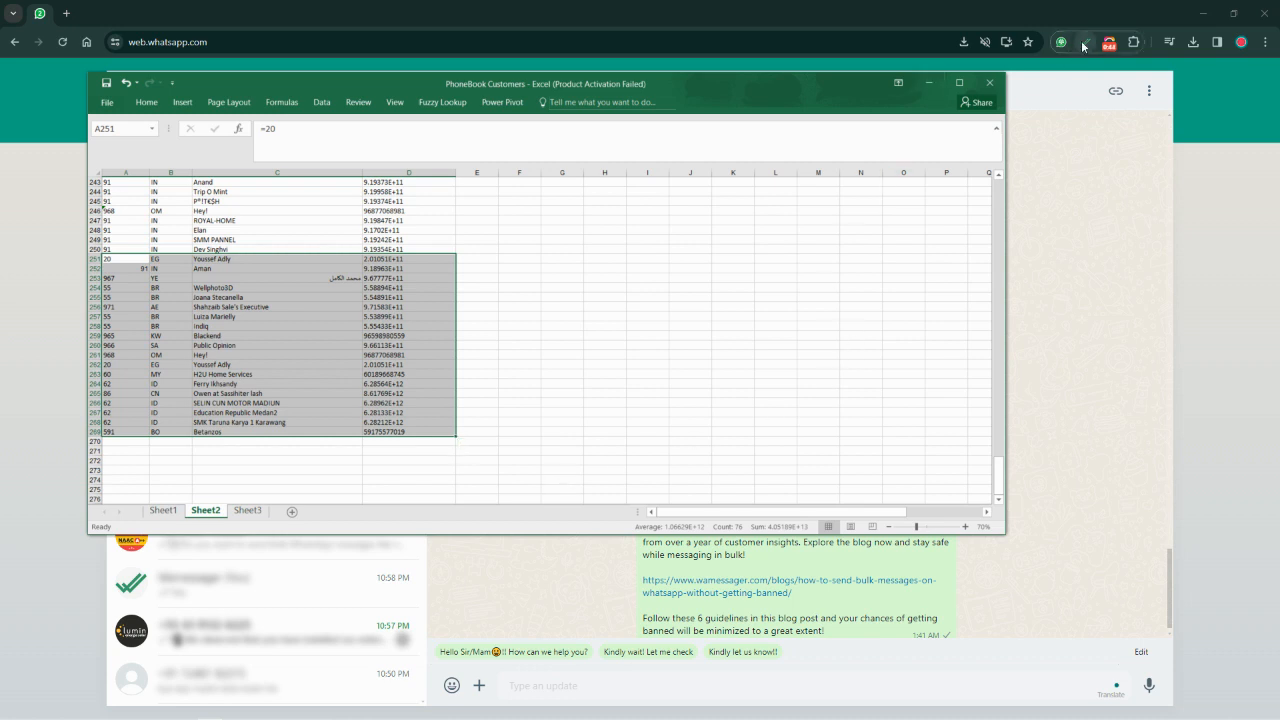
Upload the PhoneBook Customers workbook, reading Sheet2's Phone Number column from row 252.
click(1085, 42)
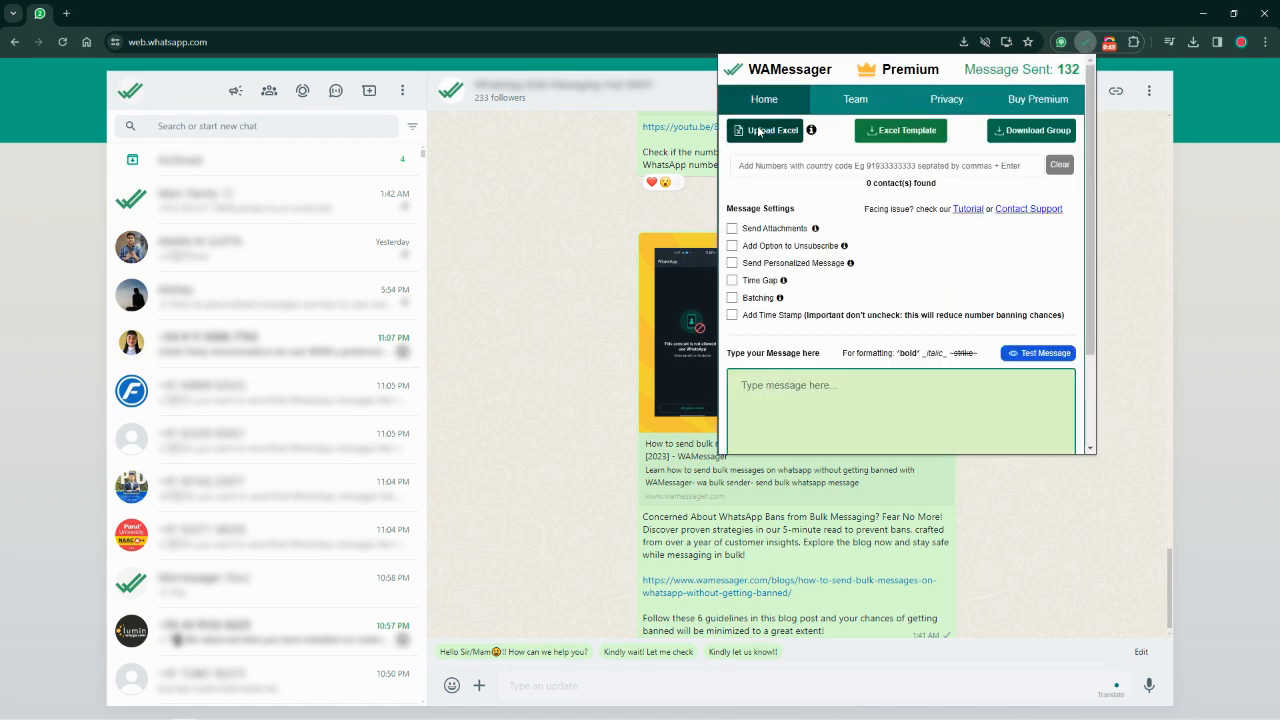
click(770, 130)
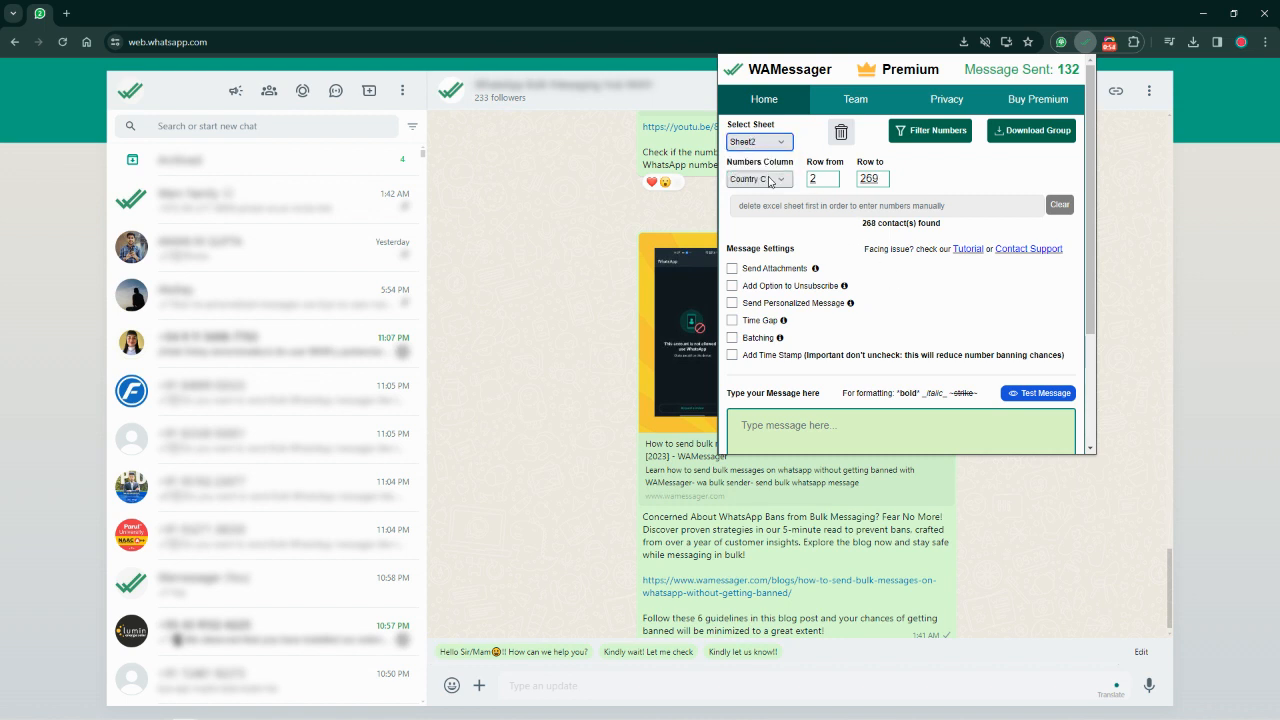
click(759, 178)
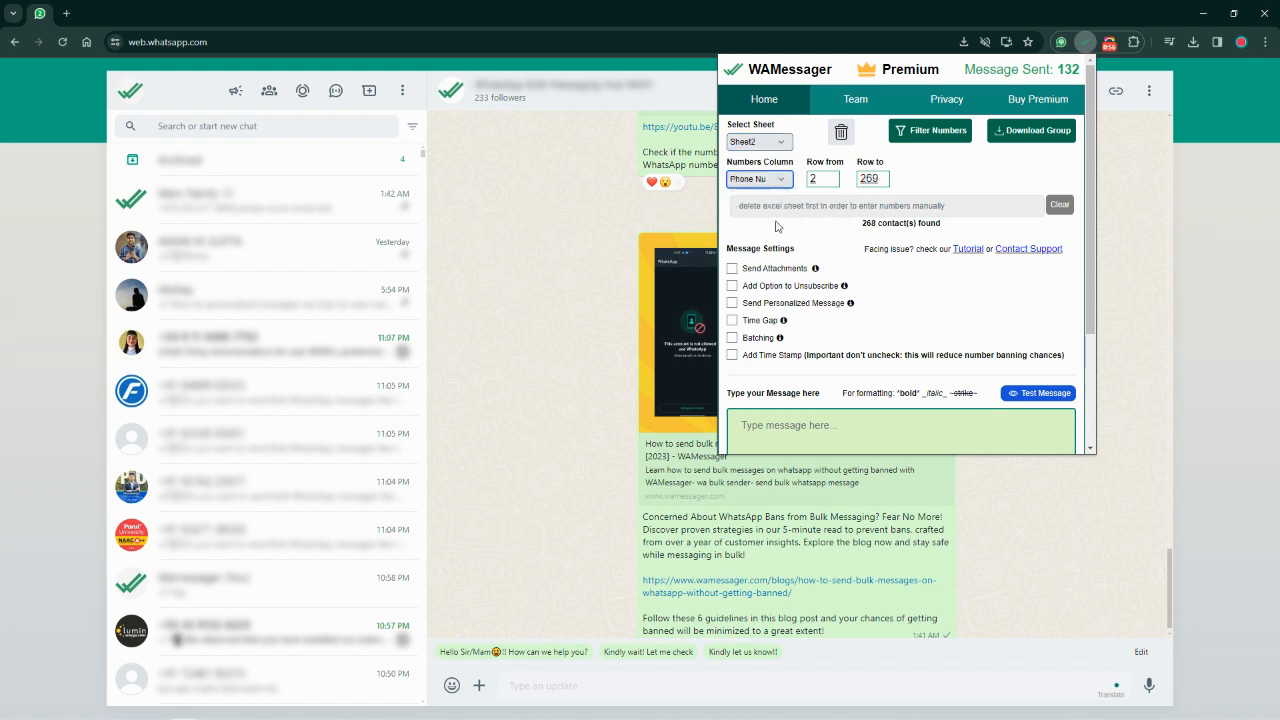
click(822, 178)
text(52)
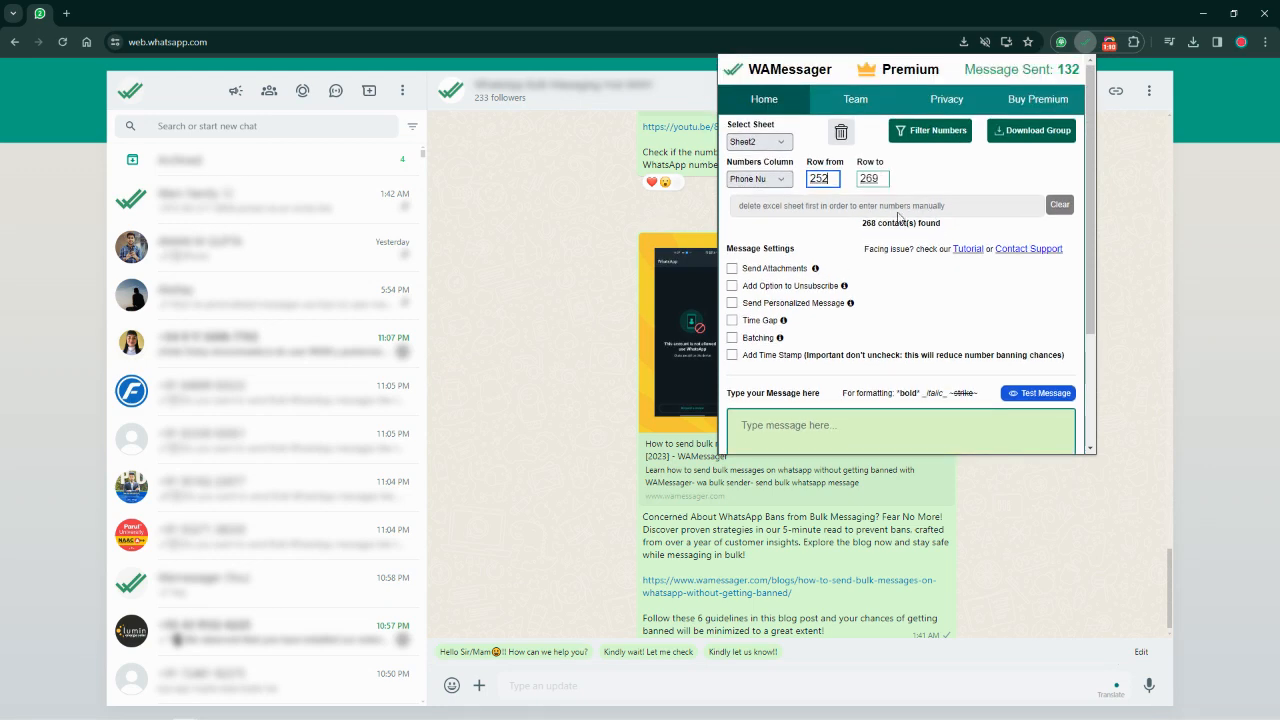
mouse_move(890, 249)
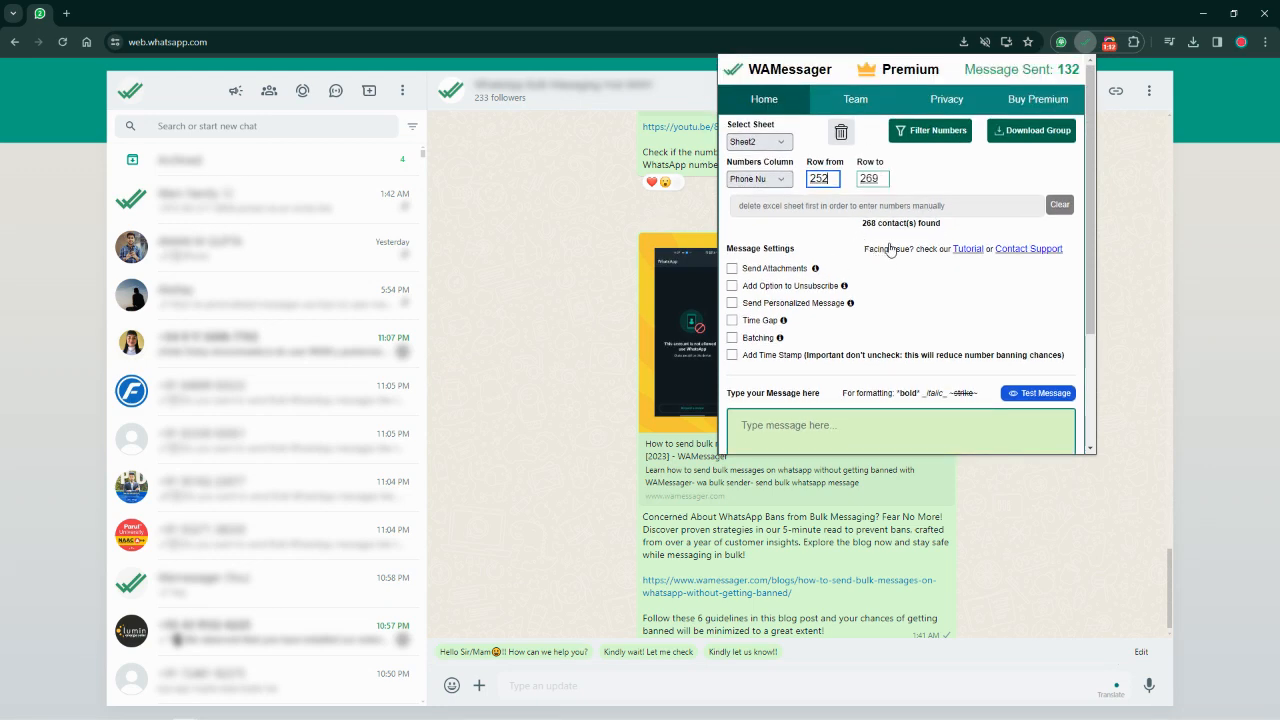
Enable attachments and add the Connect with your Customers PNG with its promotional caption.
scroll(down, 3)
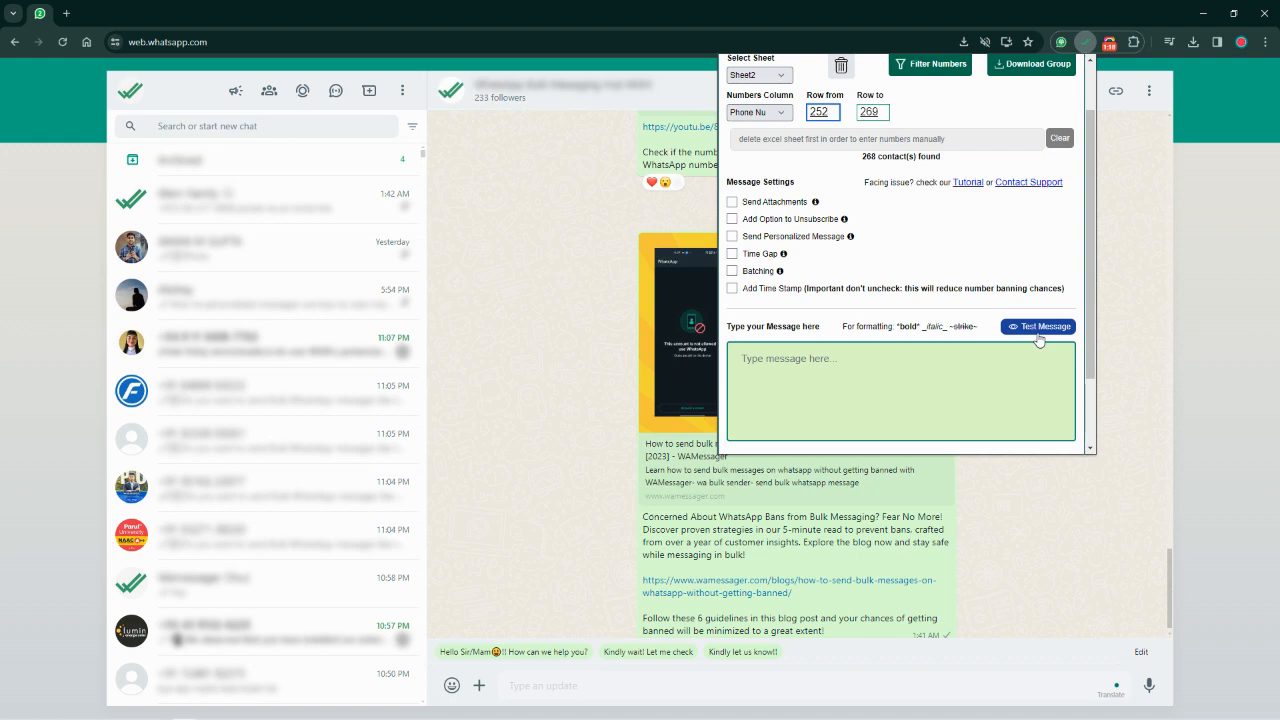
click(732, 201)
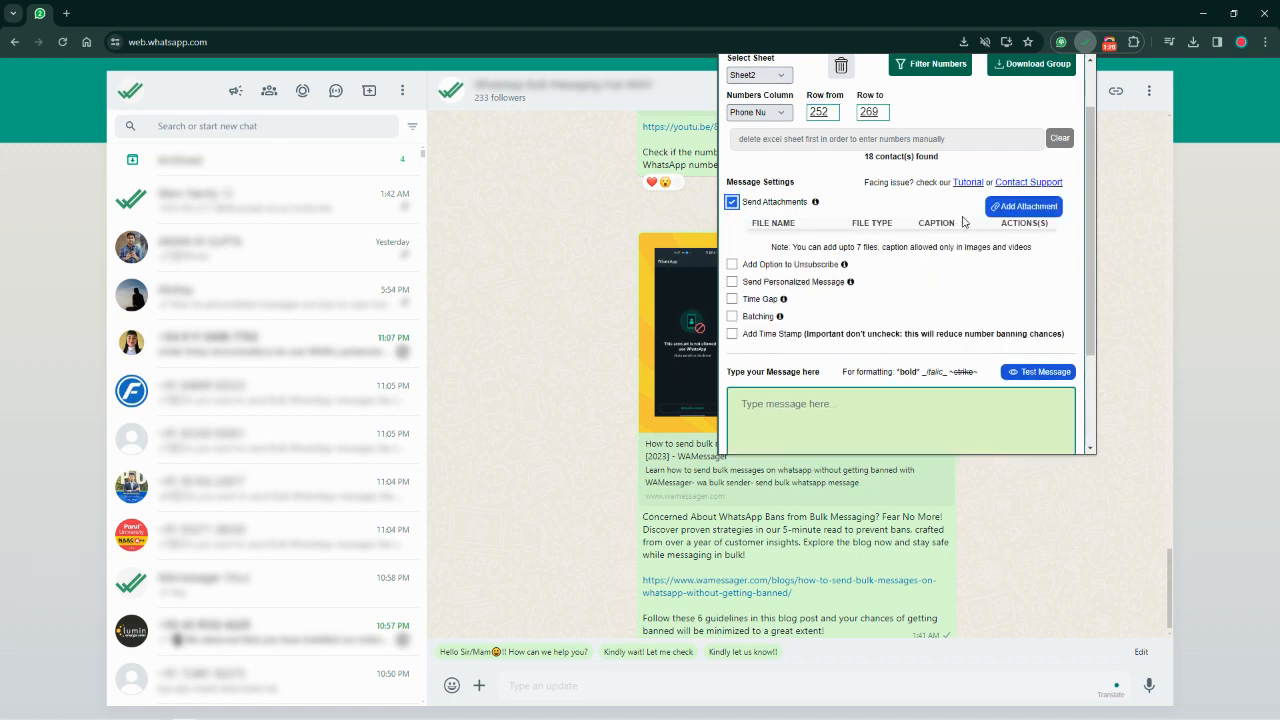
click(1023, 206)
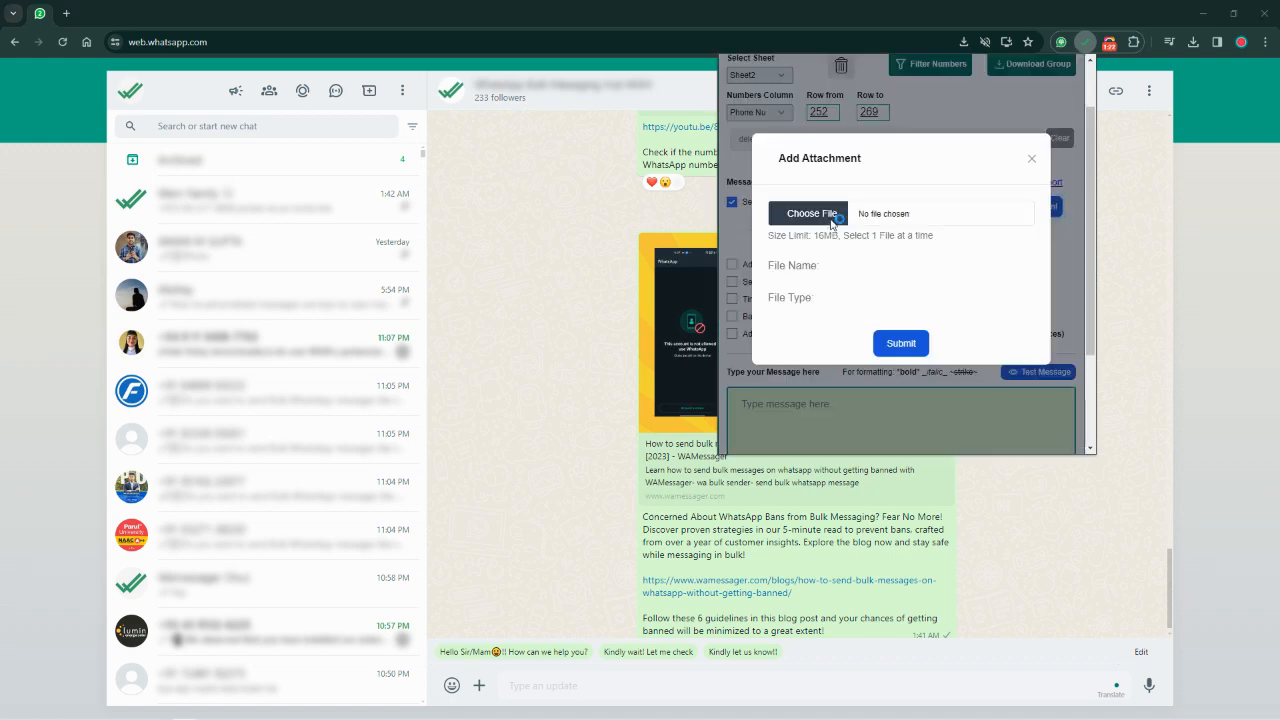
click(808, 213)
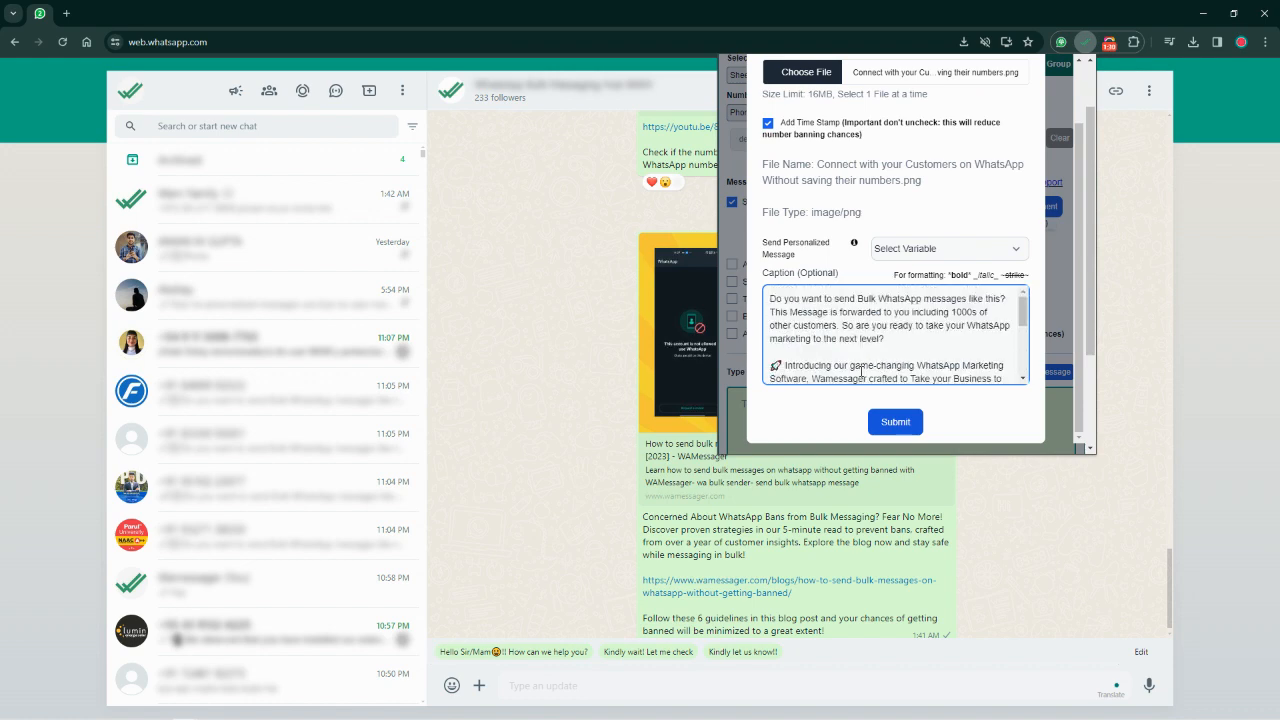
click(894, 421)
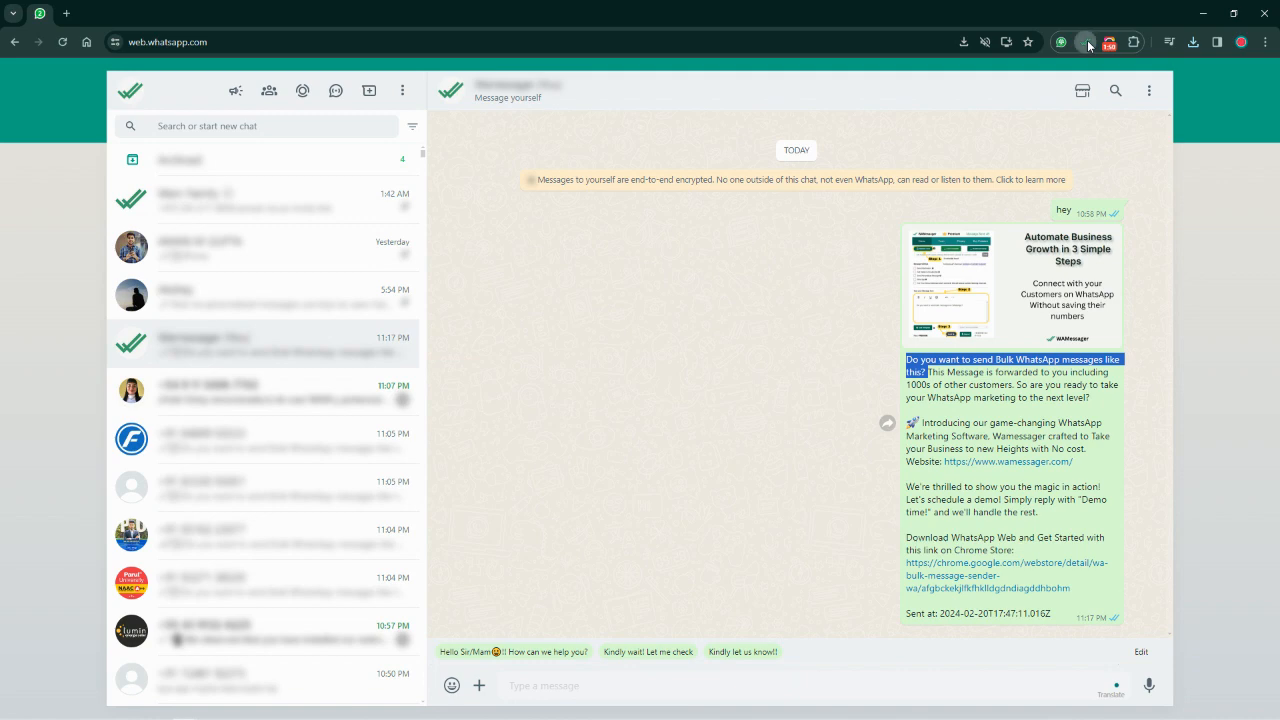
Check the test image in the Message yourself chat and reopen WAMessager.
click(1087, 42)
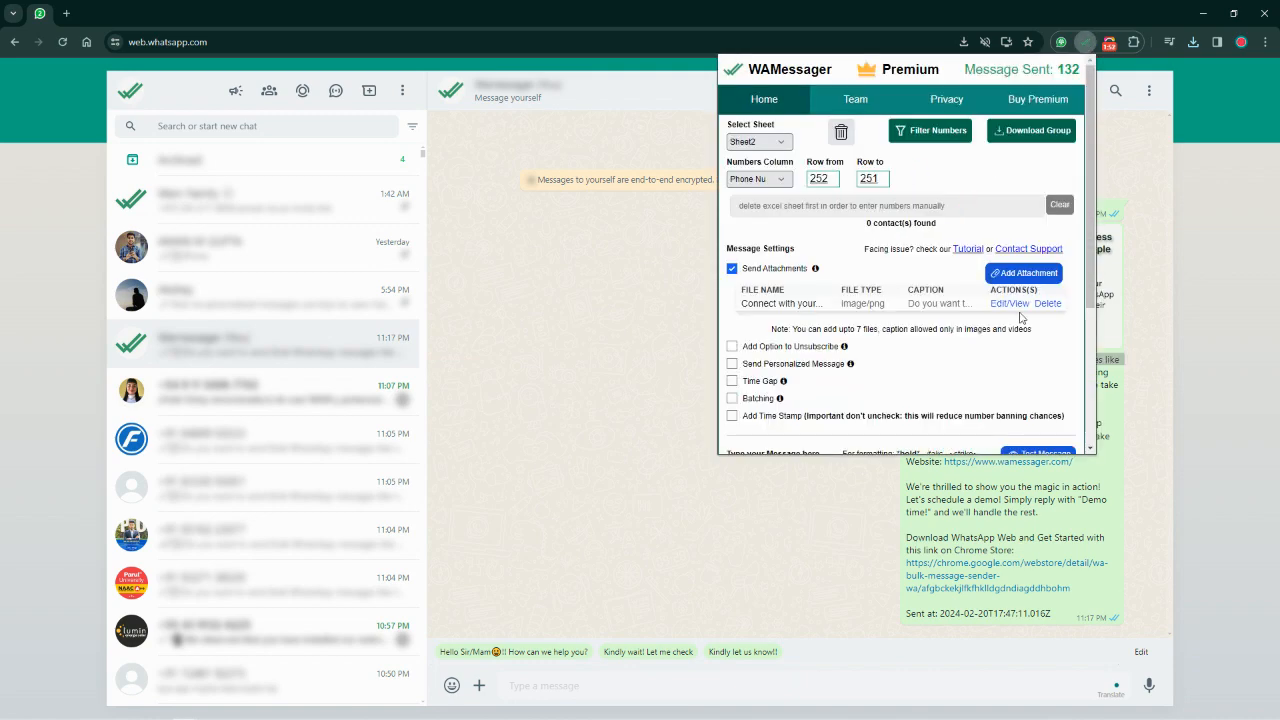
Edit the attachment to disable Add Time Stamp and asterisk-wrap the opening sentences.
click(1009, 303)
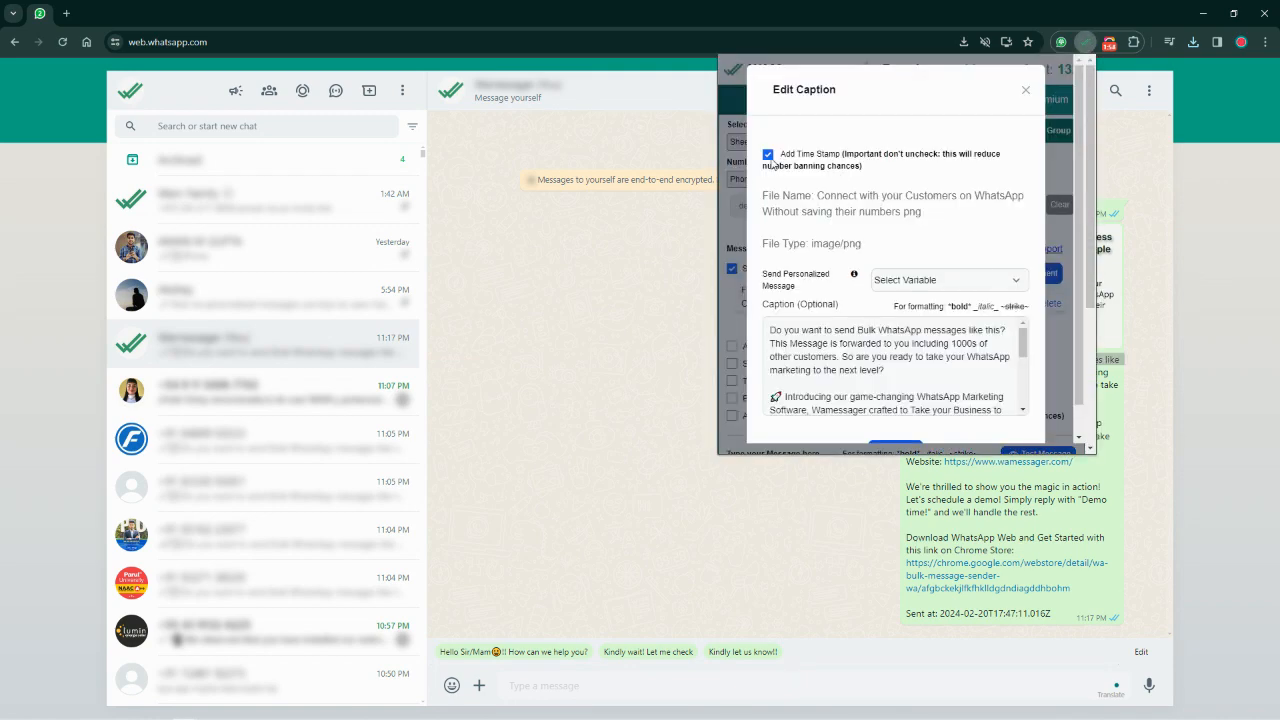
click(768, 155)
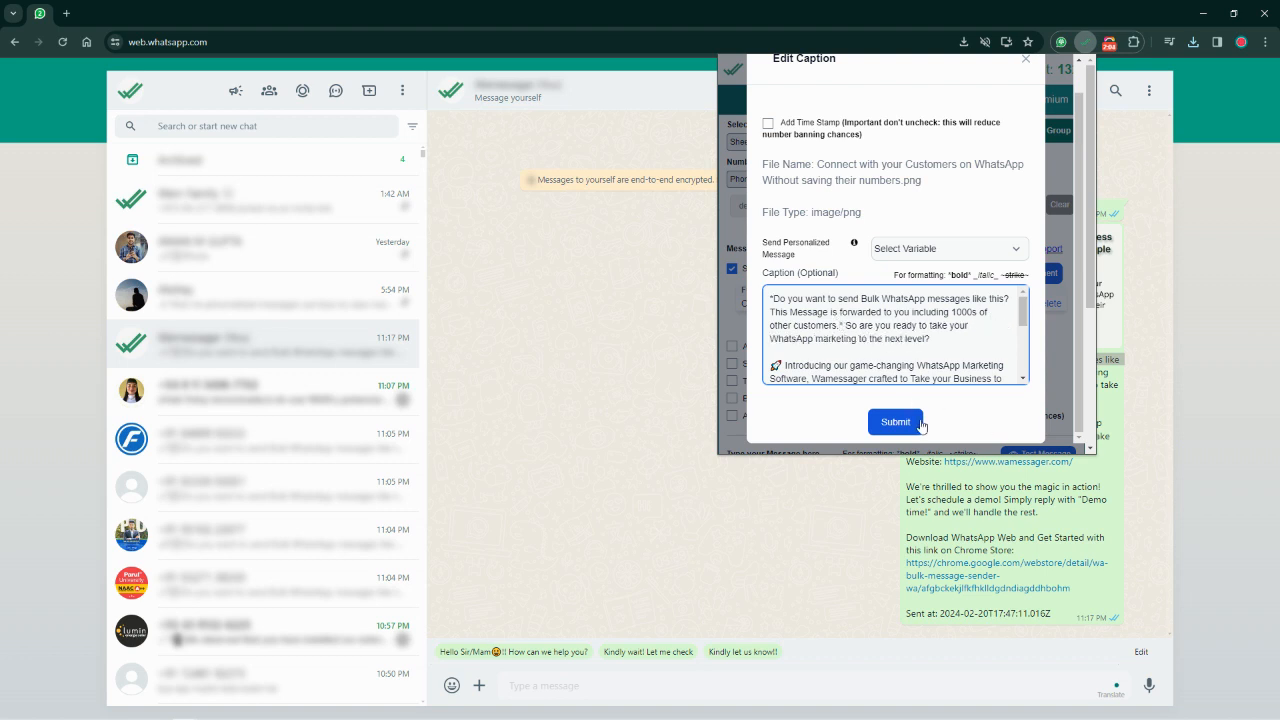
click(894, 421)
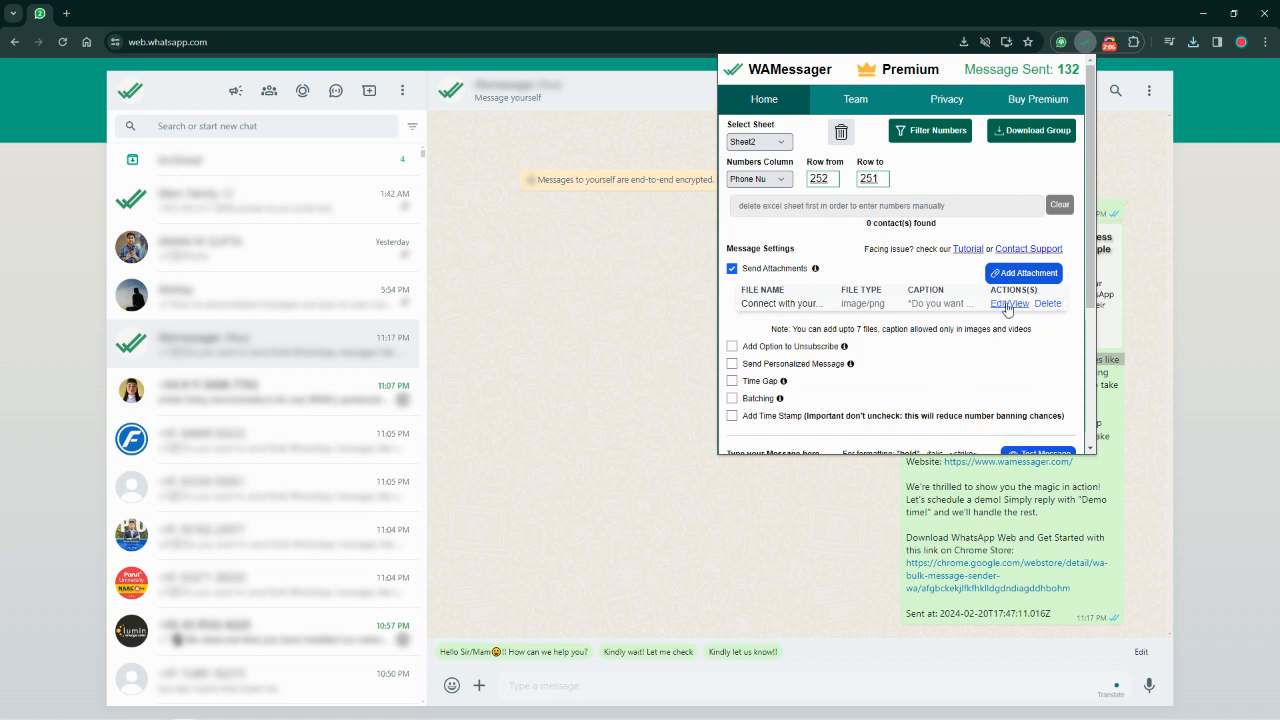
Scroll through the new test message with bold opening lines, then reopen WAMessager.
scroll(down, 3)
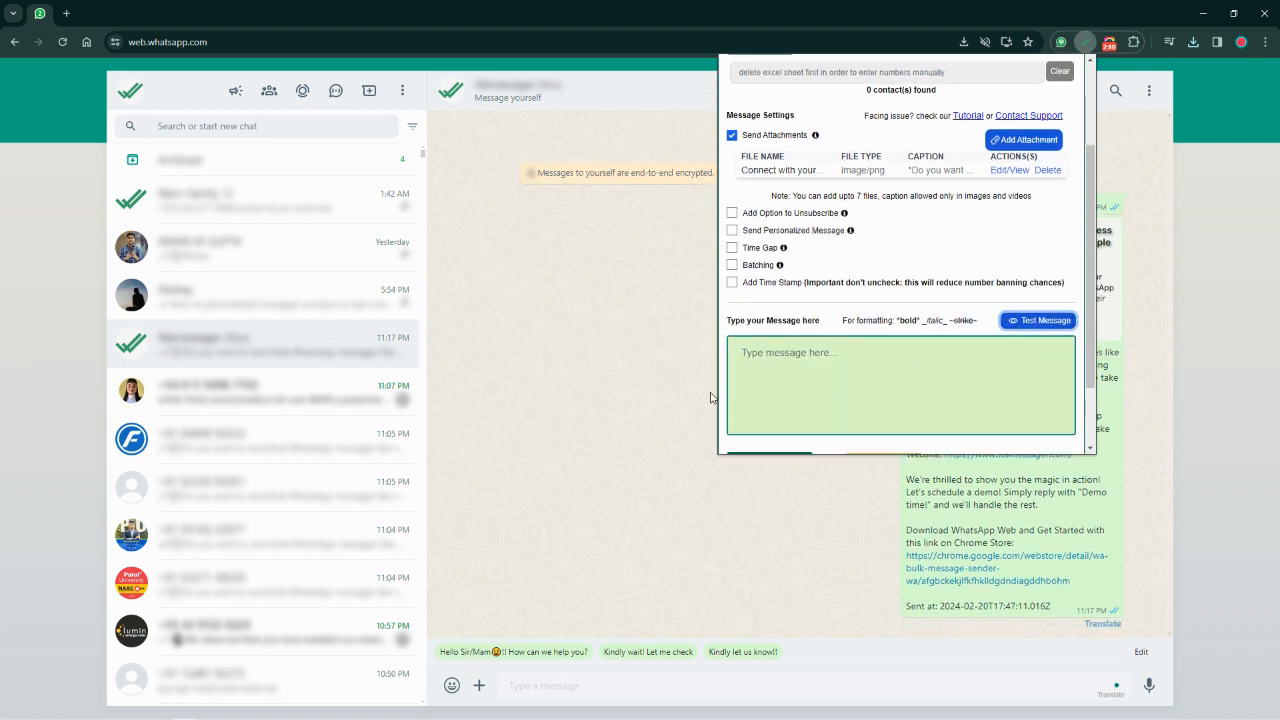
scroll(down, 3)
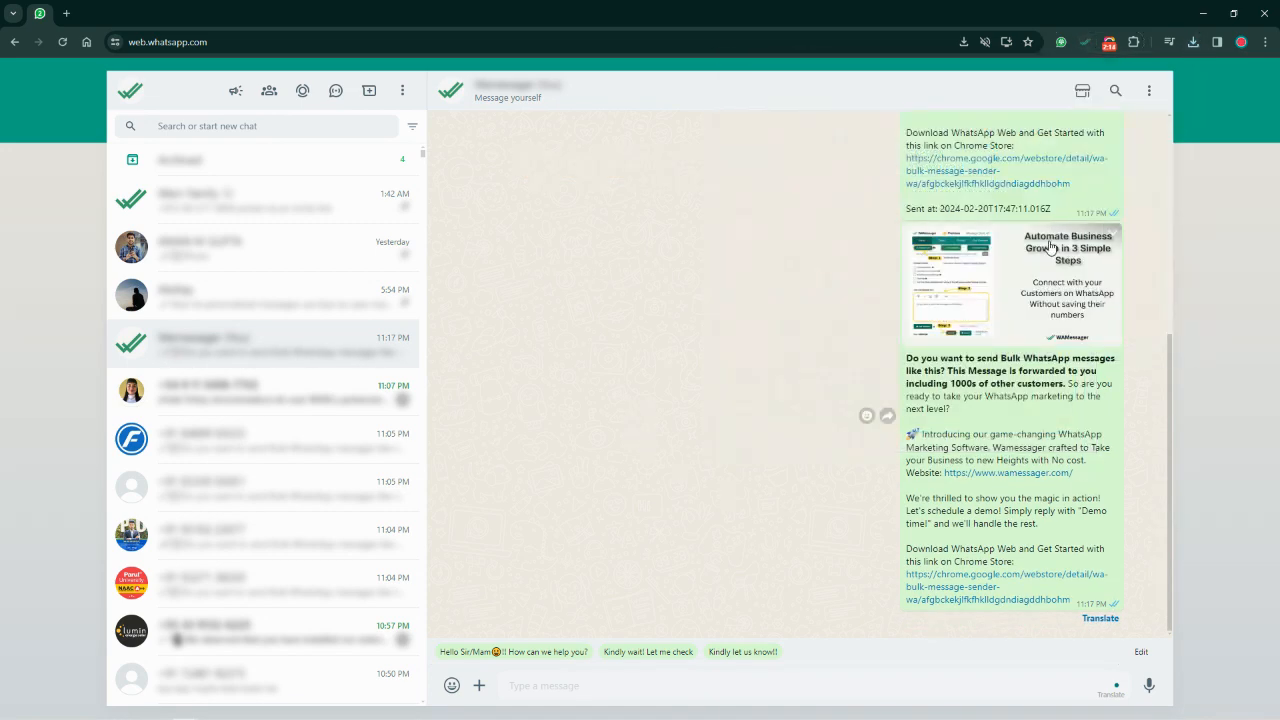
mouse_move(1029, 612)
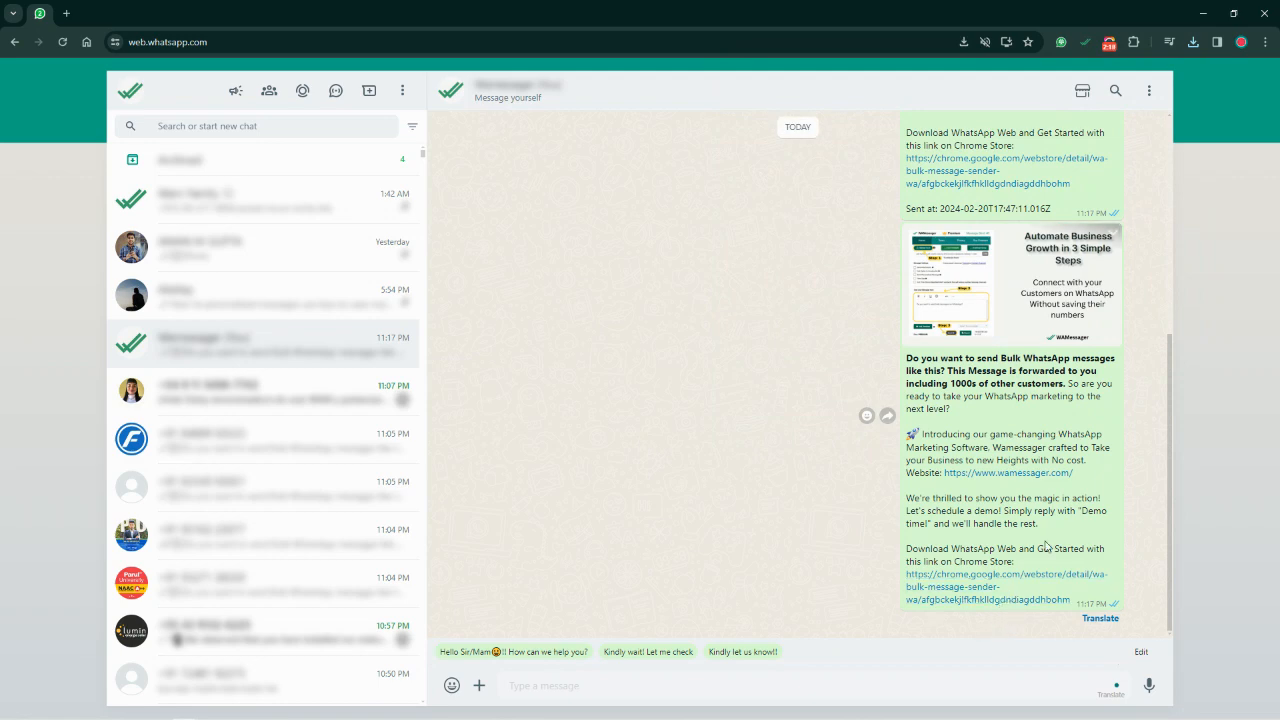
scroll(down, 3)
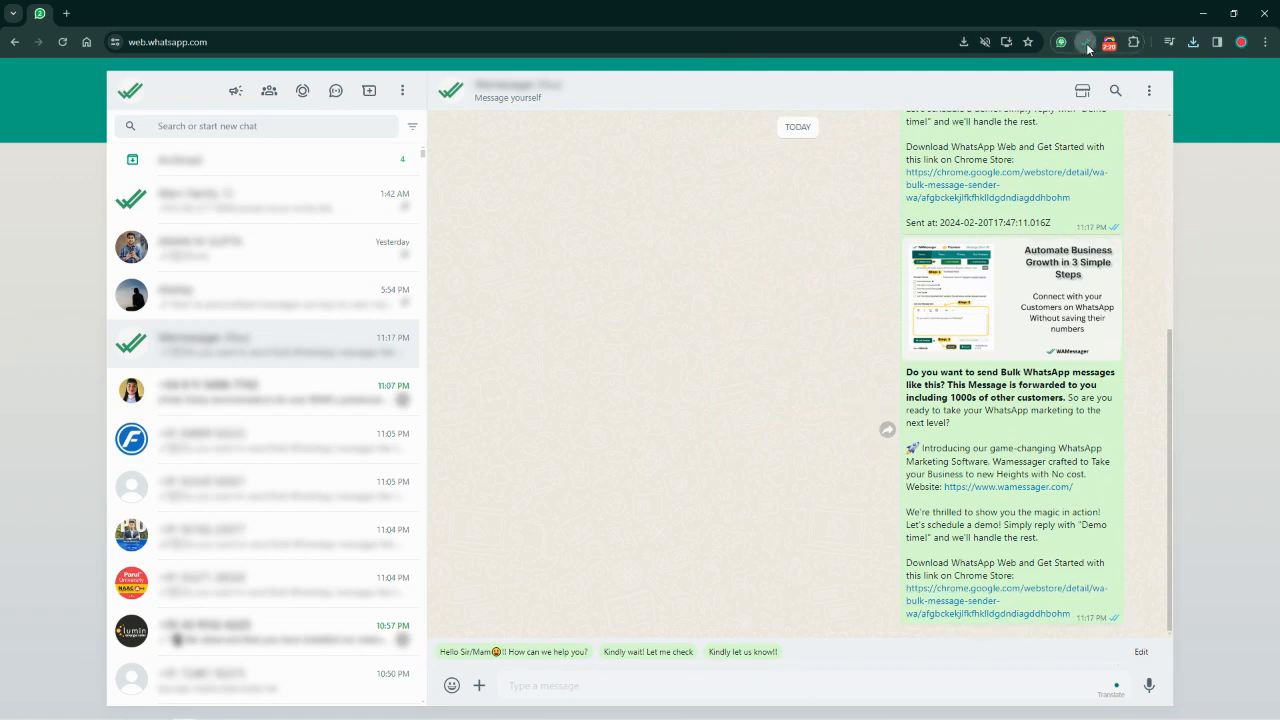
click(1087, 42)
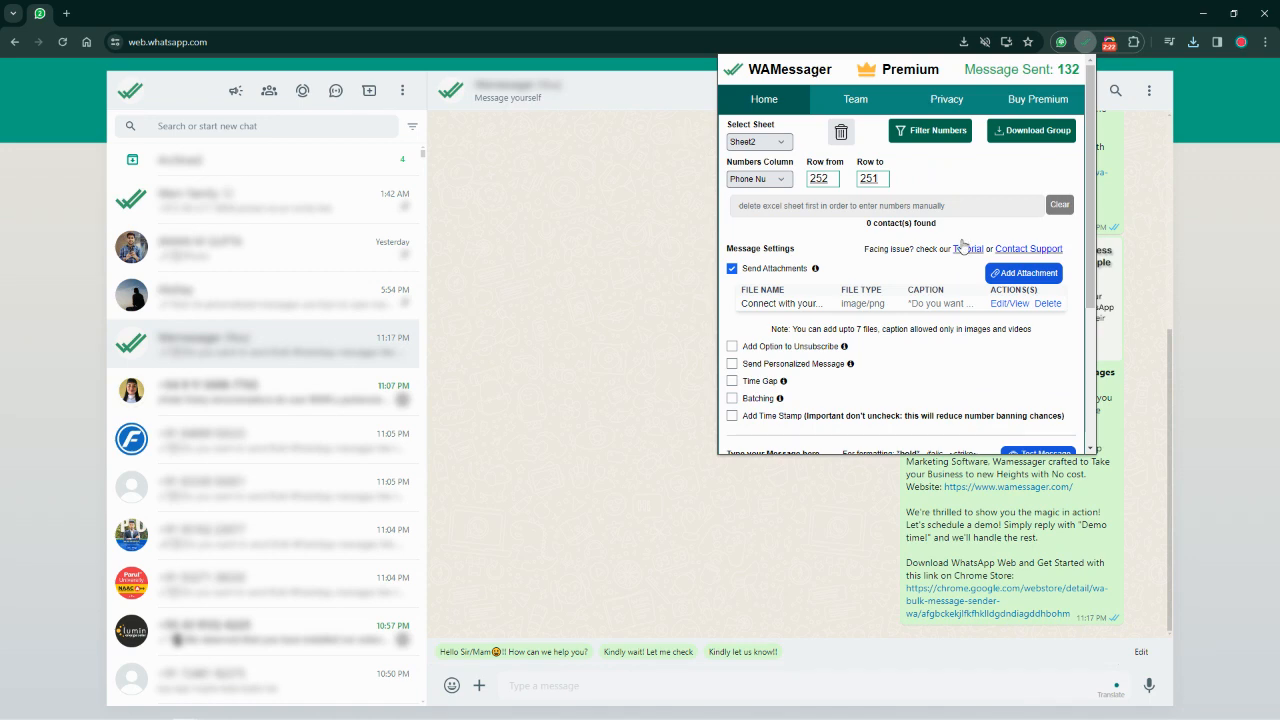
Correct the Row to value to 269 and start the bulk send.
click(871, 178)
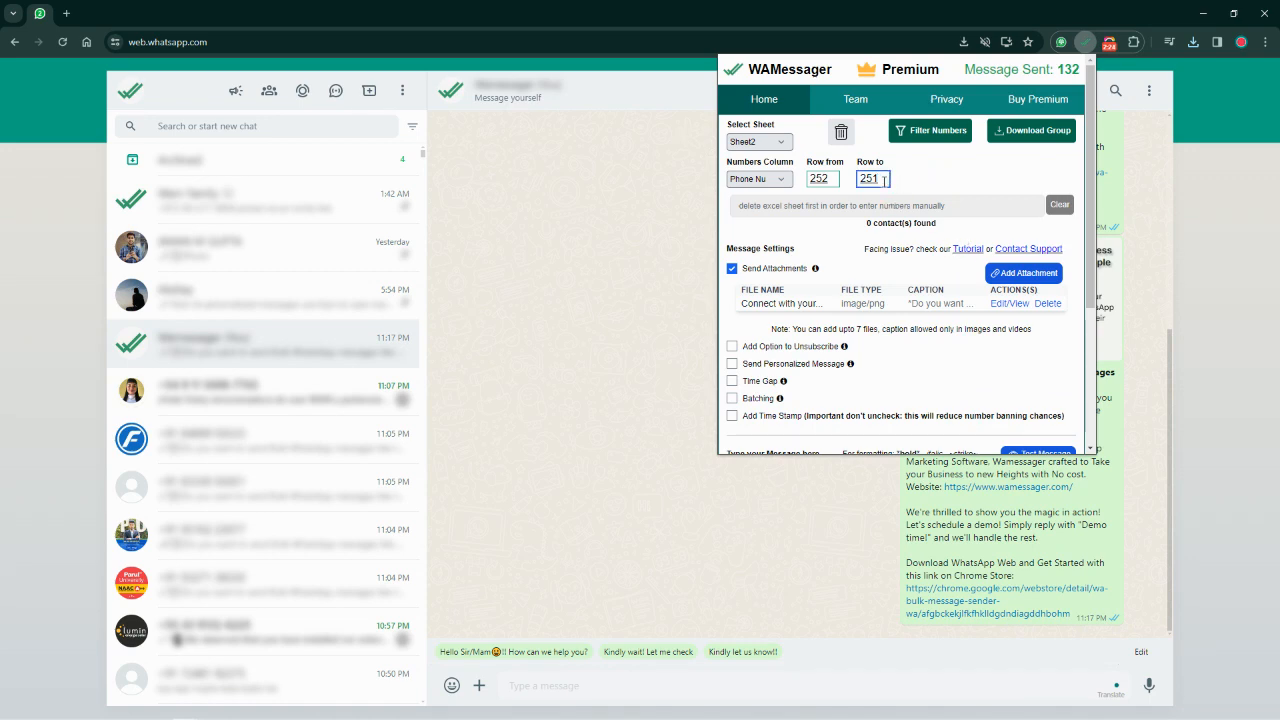
scroll(down, 3)
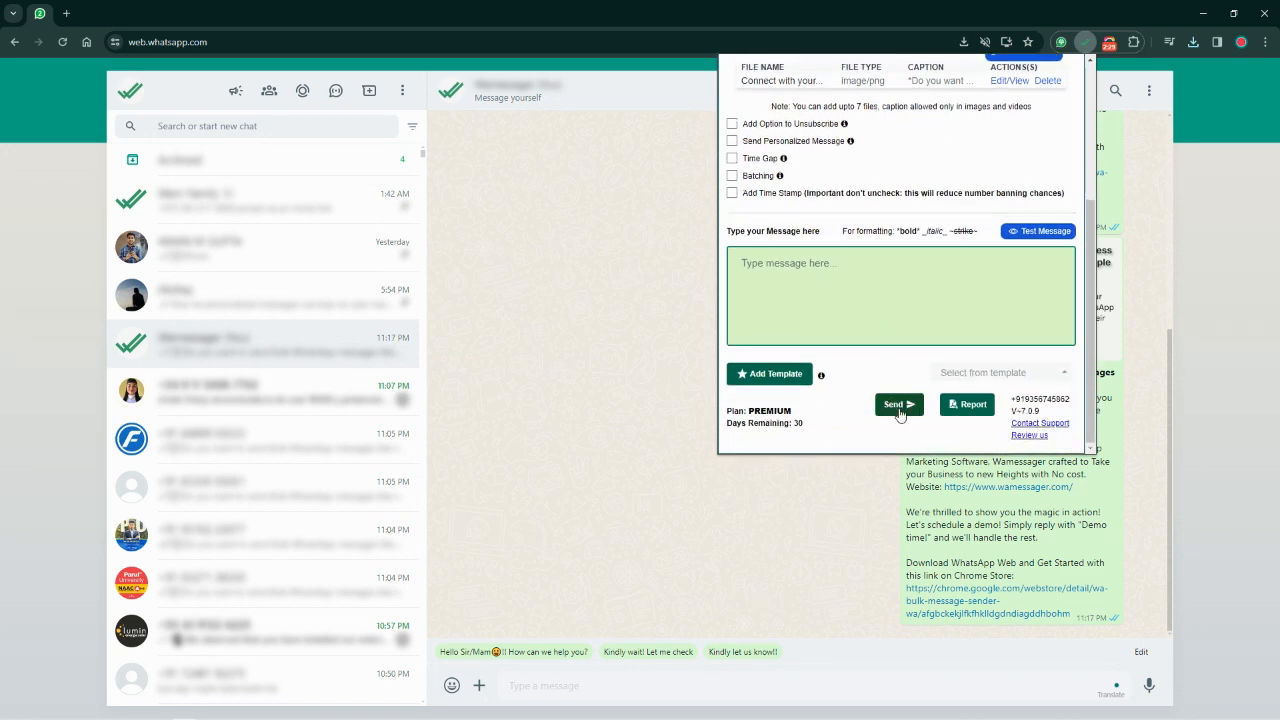
click(897, 404)
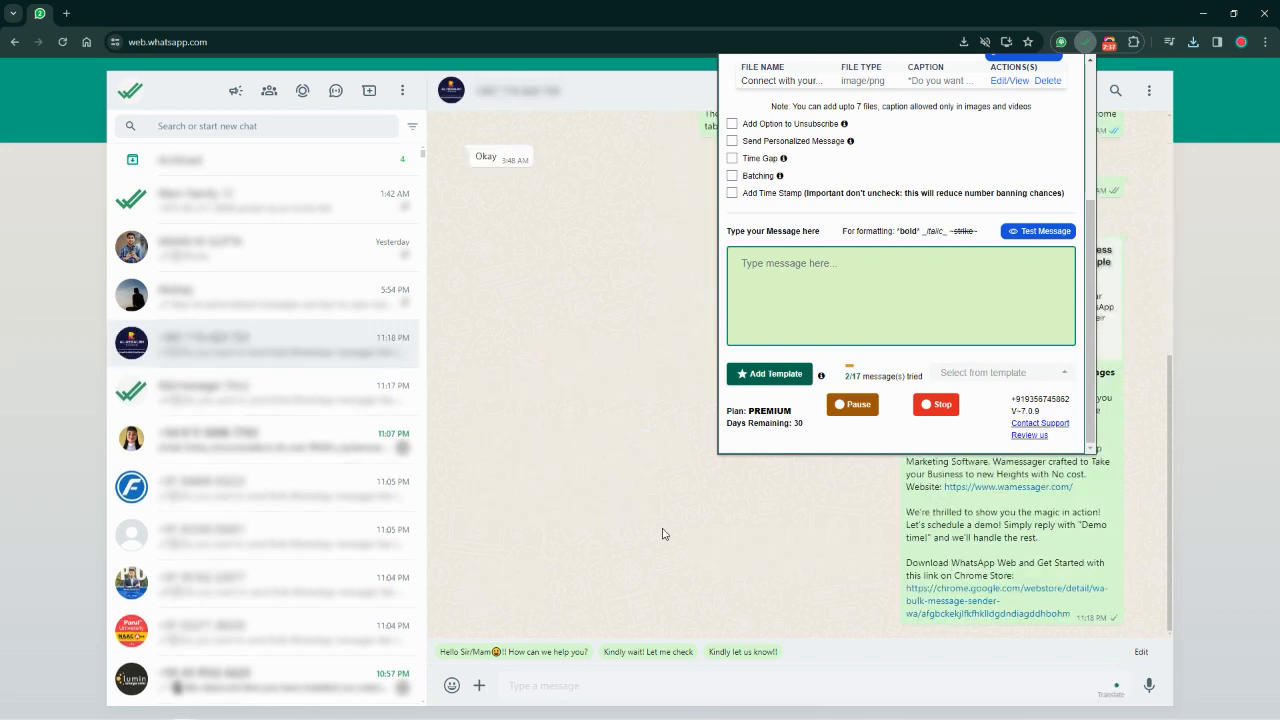
mouse_move(793, 545)
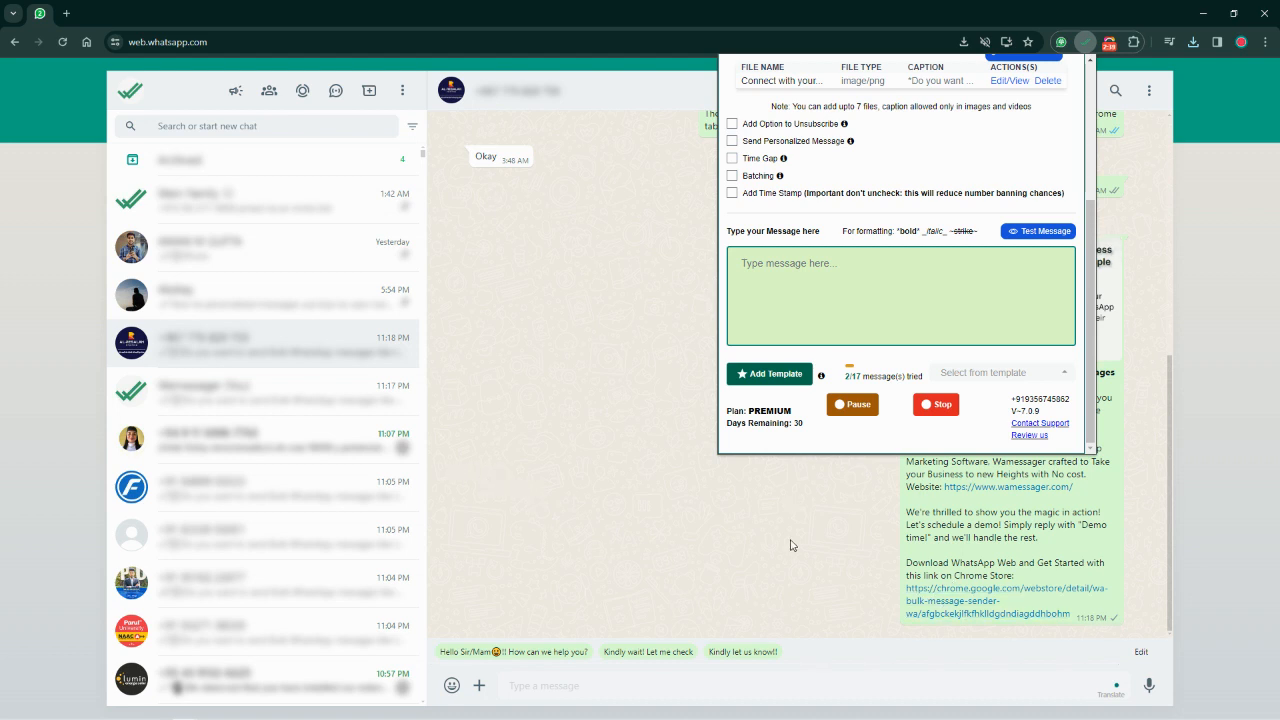